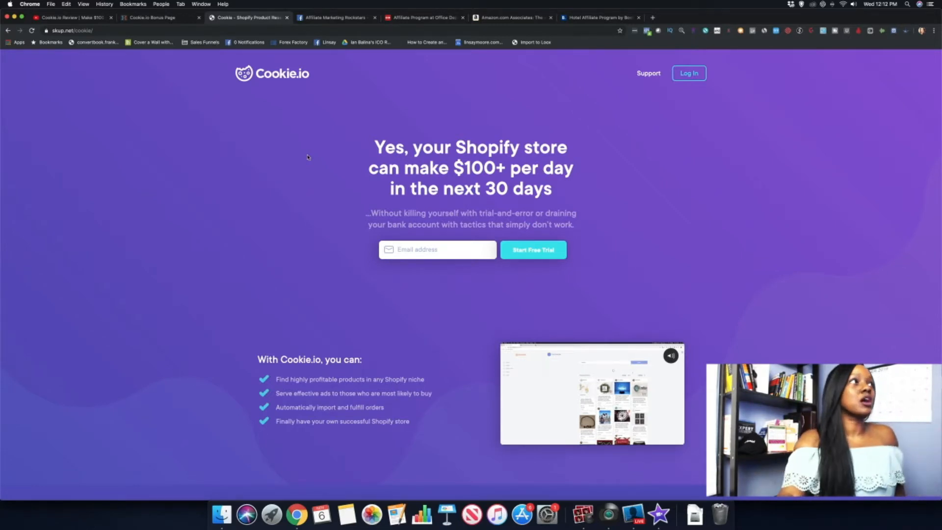
Step: Switch to the Cookie.io Review video and scroll down past its description to the comments
left_click(72, 17)
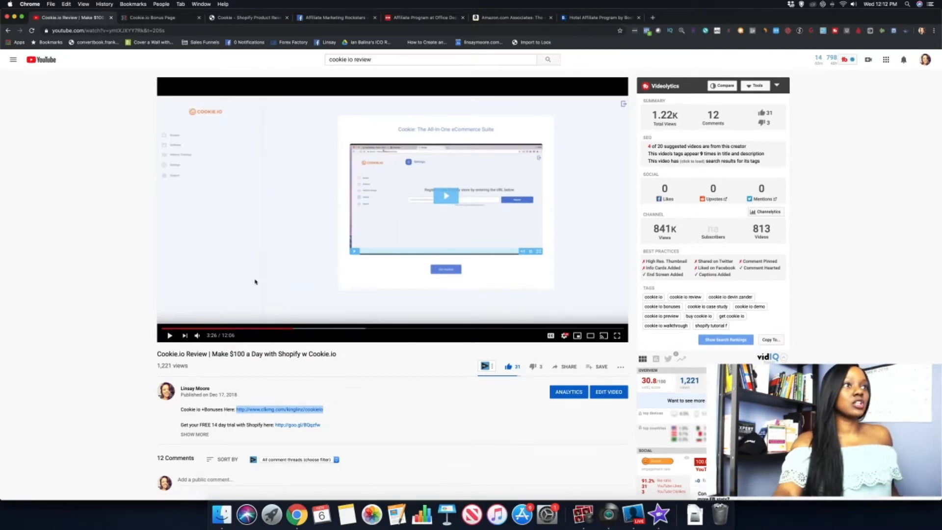
scroll("down", 3)
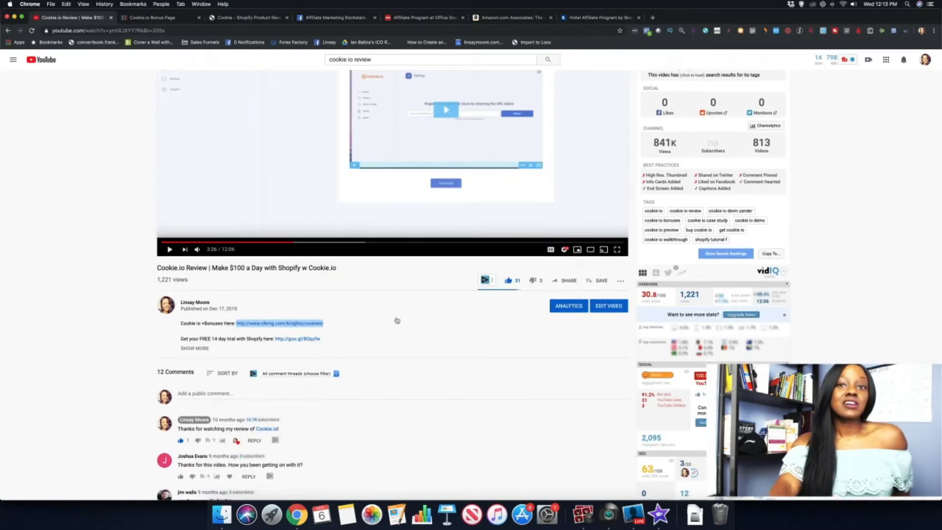
mouse_move(209, 338)
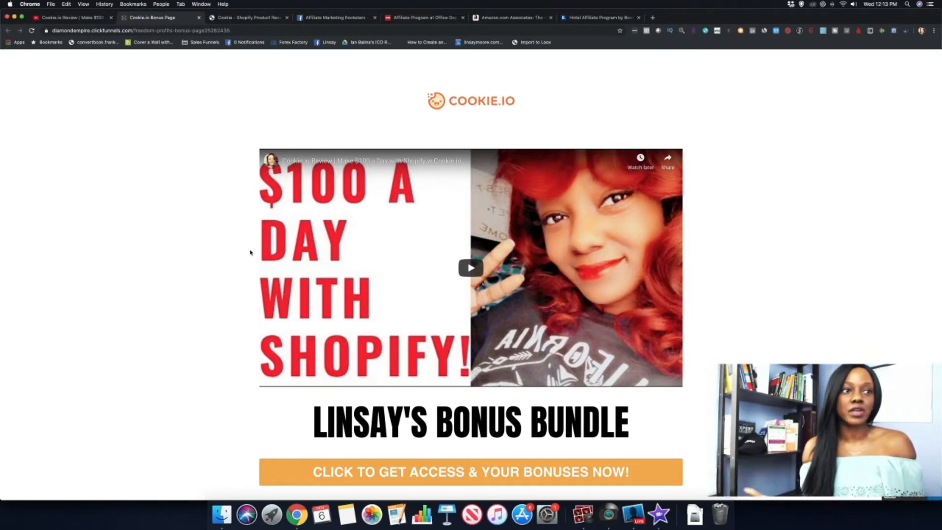
Step: Scroll through the bonus bundle, product overview and three bonus cards, then back up
scroll("down", 3)
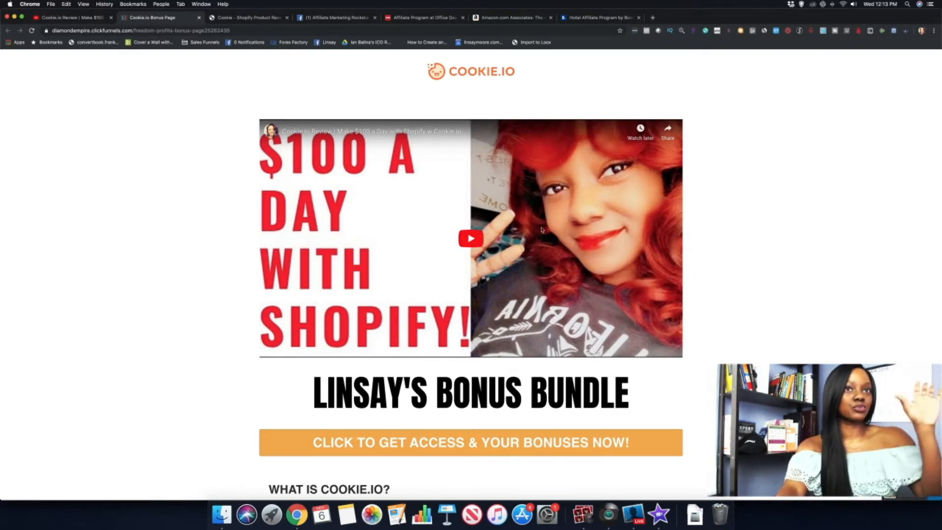
scroll("down", 3)
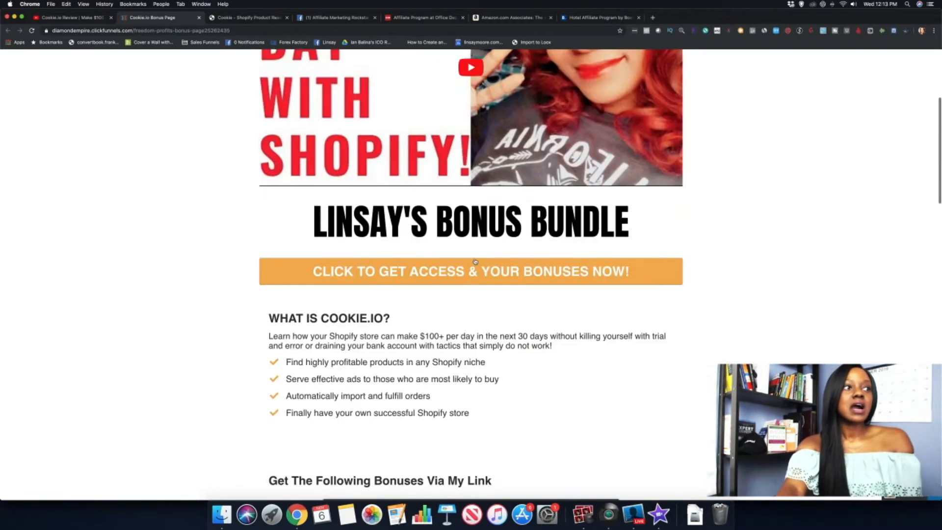
scroll("down", 3)
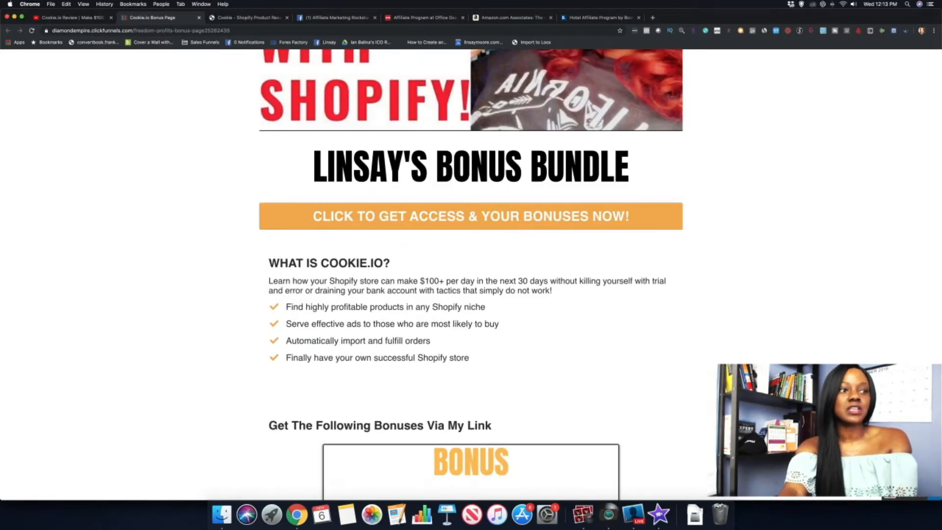
scroll("down", 3)
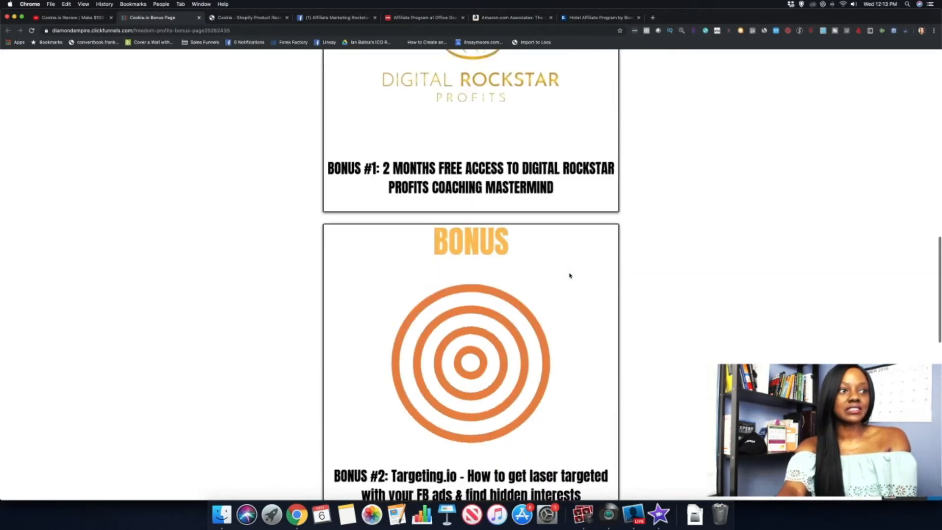
scroll("down", 3)
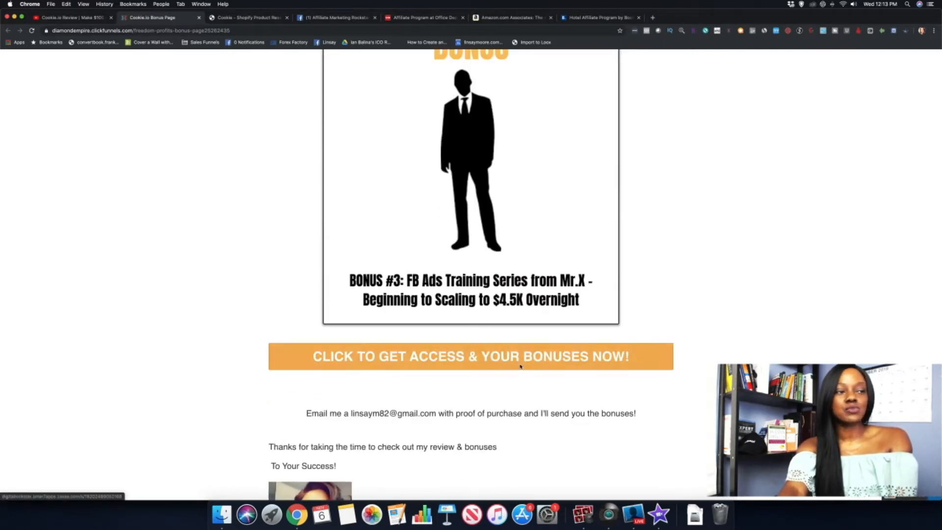
mouse_move(483, 412)
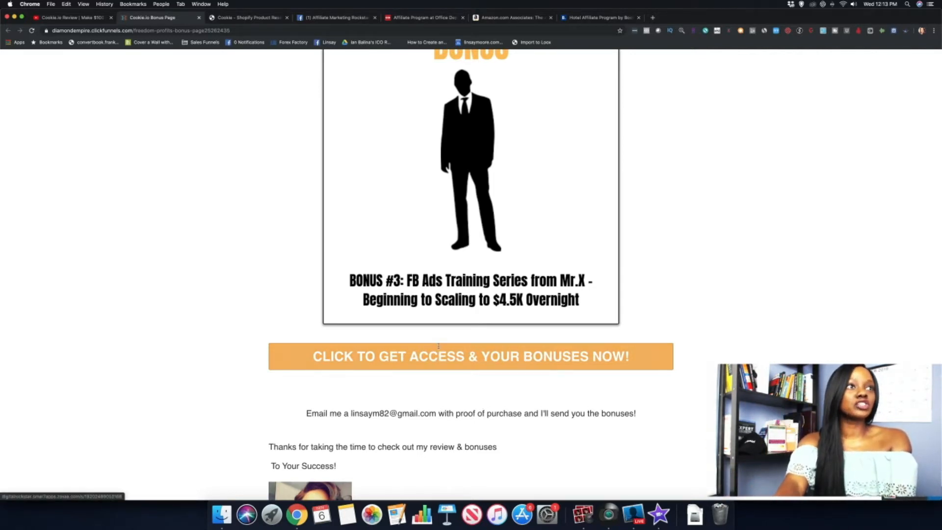
scroll("up", 3)
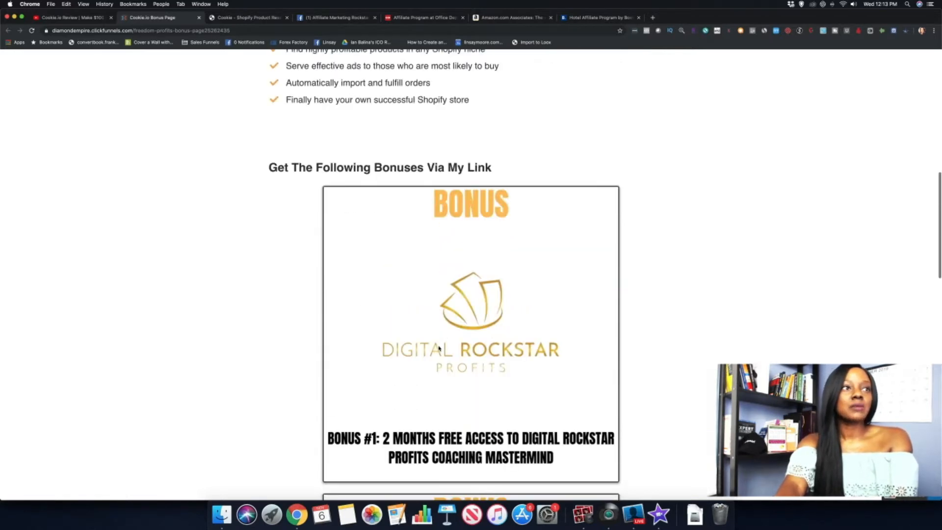
scroll("up", 3)
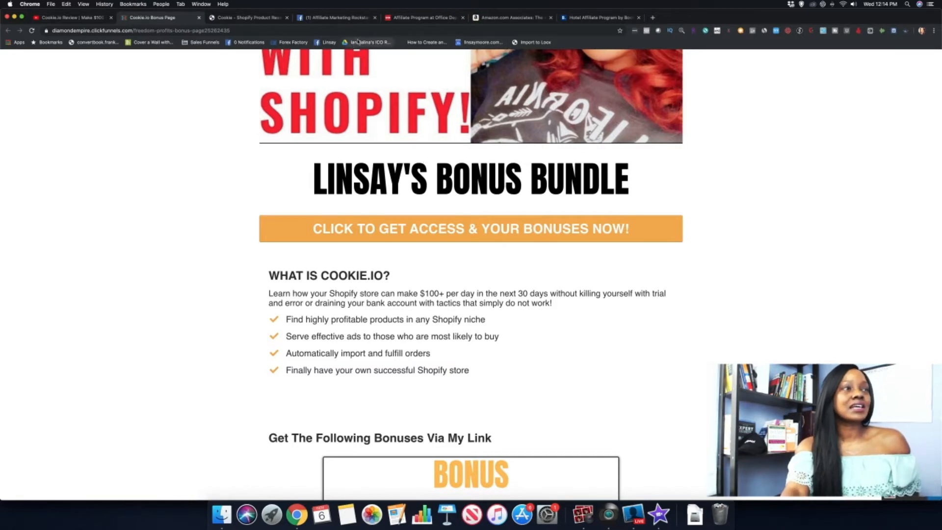
mouse_move(335, 17)
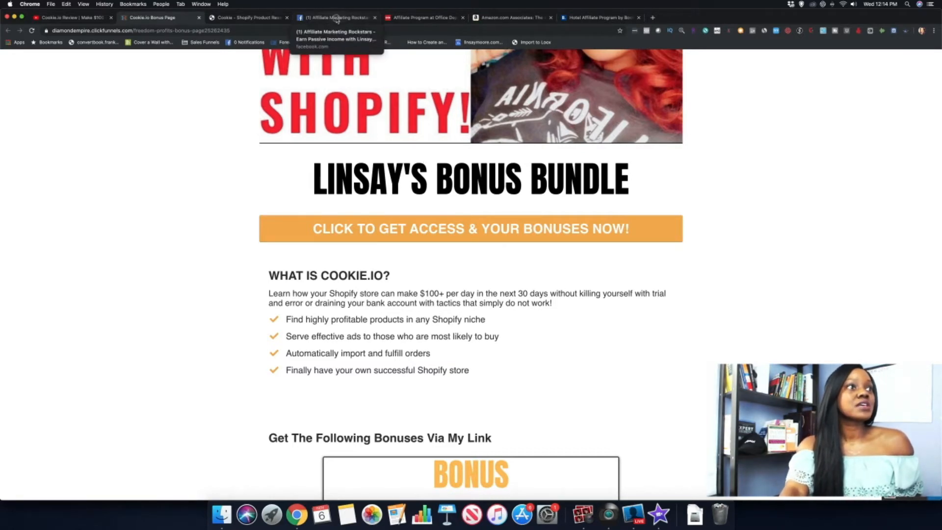
Step: Switch to the Affiliate Marketing Rockstars group and scroll to the $439.00 SMAR7 Apps PayPal post
left_click(337, 18)
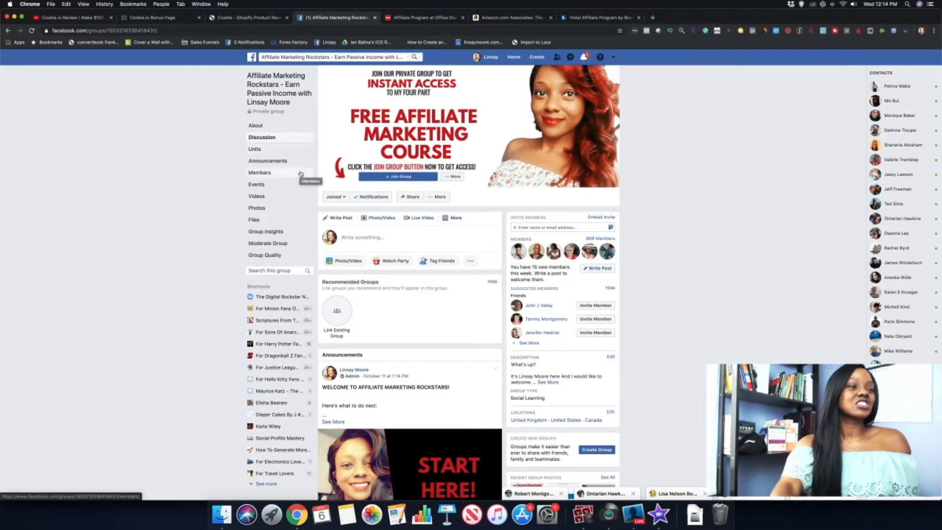
scroll("down", 3)
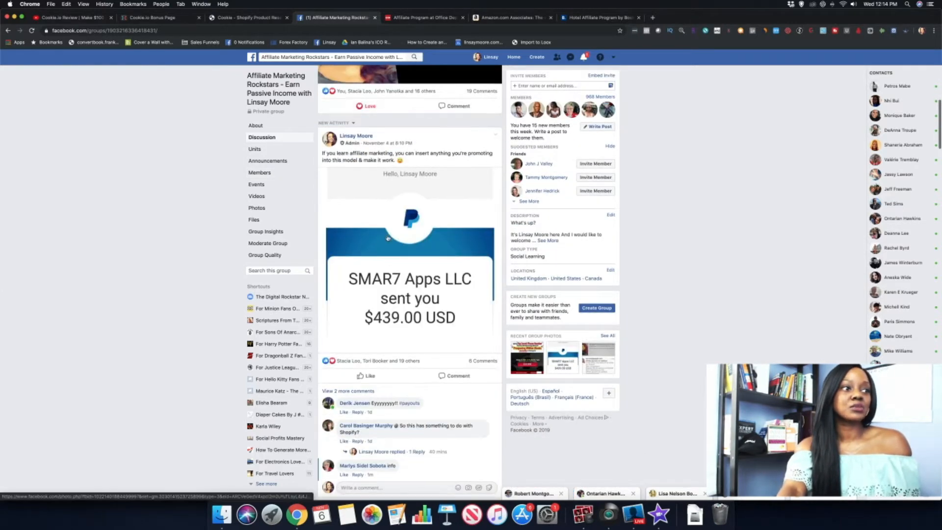
scroll("down", 3)
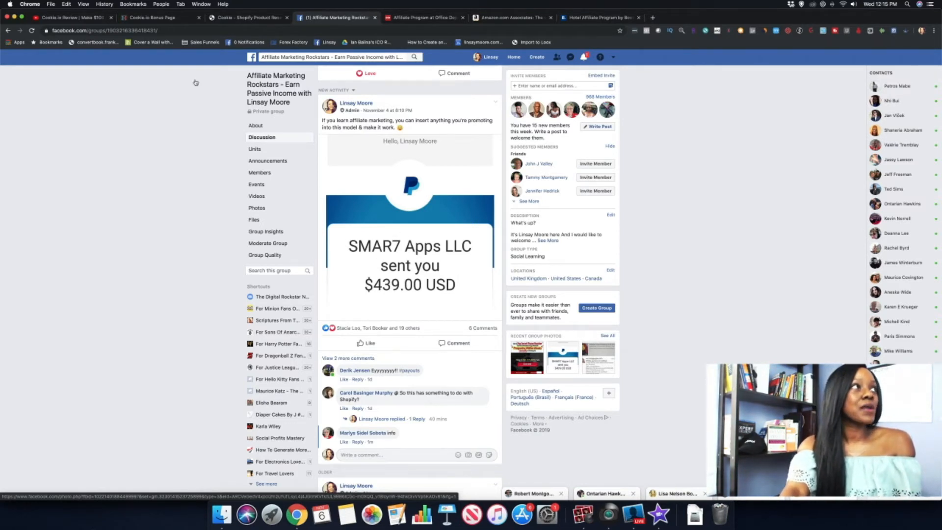
Step: Switch back to the YouTube Cookie.io Review video with its highlighted bonus link
left_click(69, 17)
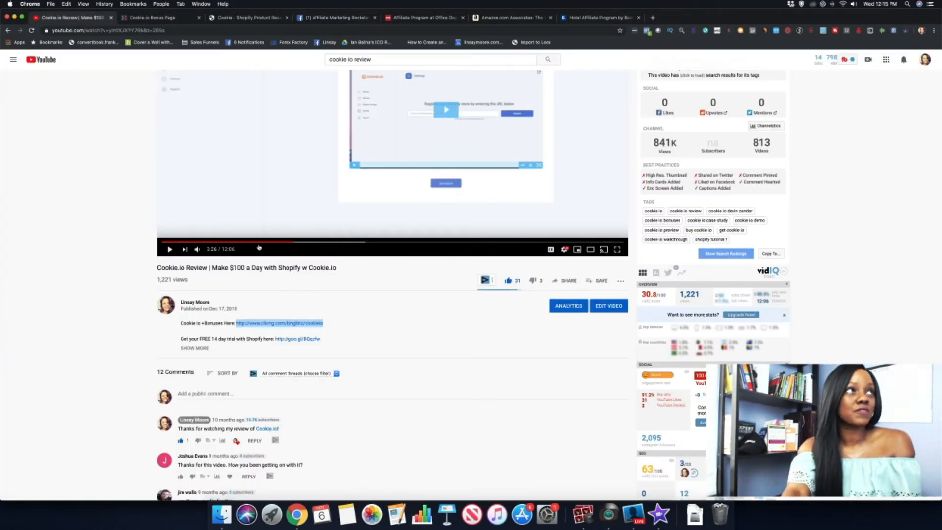
mouse_move(423, 17)
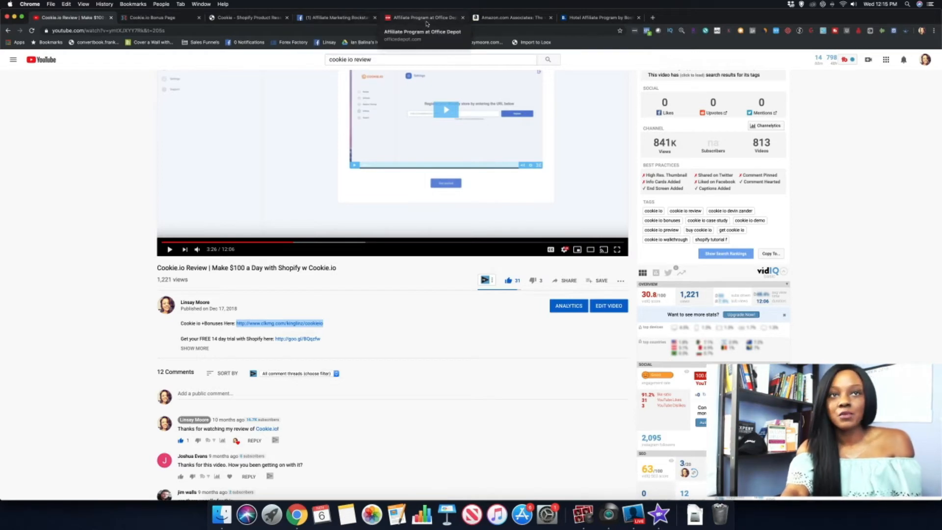
mouse_move(337, 16)
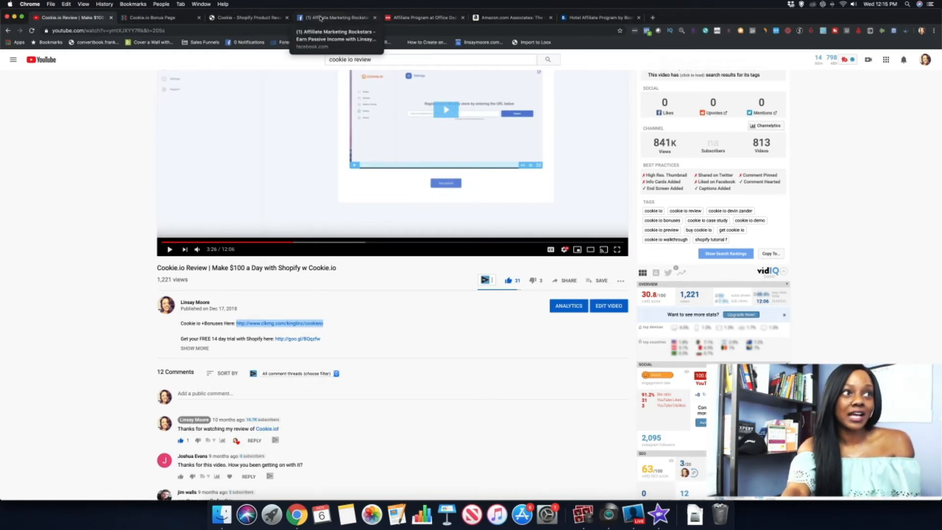
Step: Switch back to the Facebook group's $439.00 PayPal payment post
left_click(337, 17)
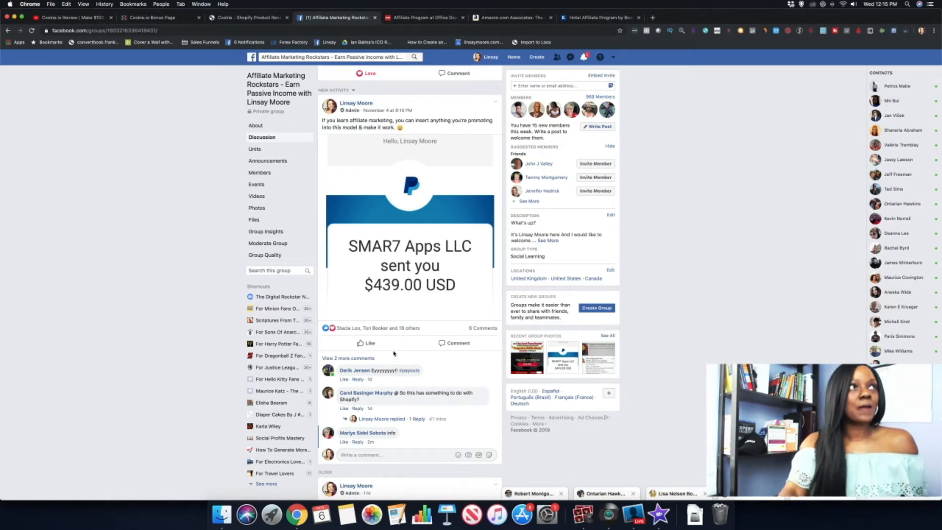
Step: Switch to the Office Depot Affiliate Program page listing commission rates by category
left_click(424, 18)
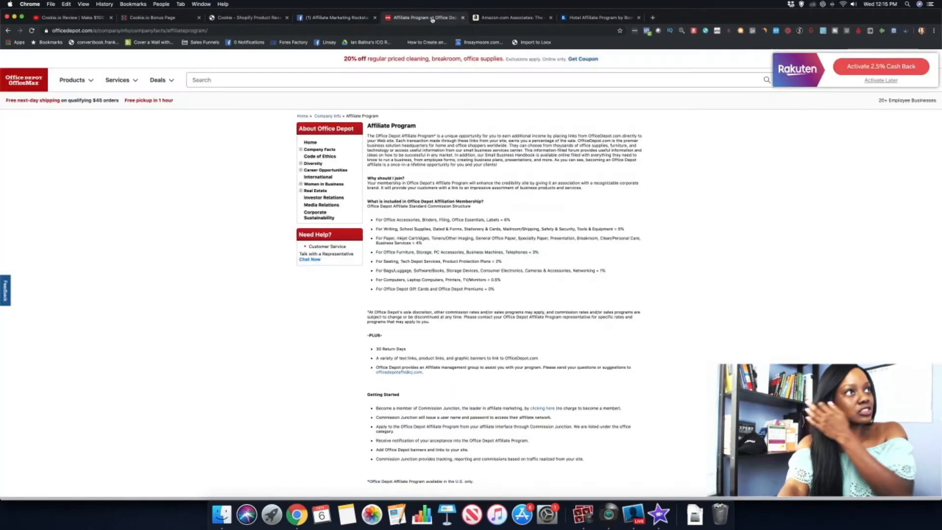
mouse_move(256, 148)
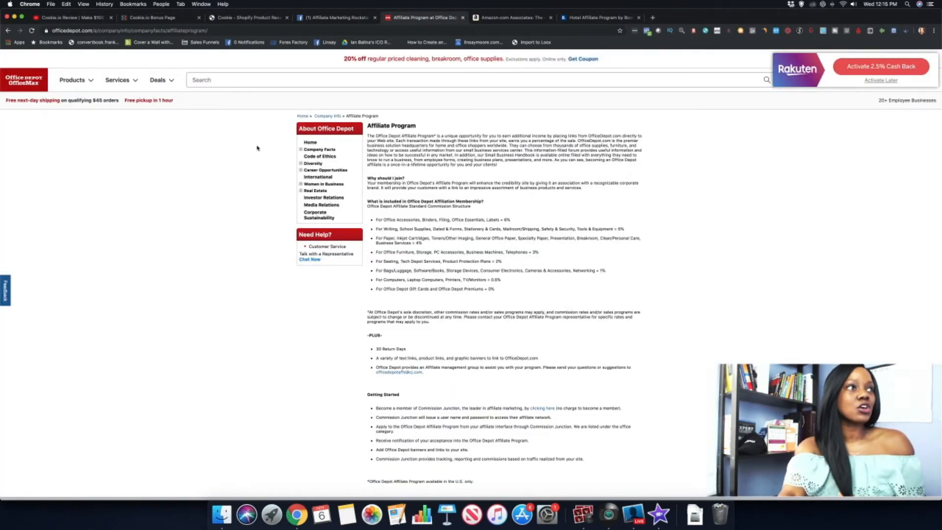
mouse_move(182, 201)
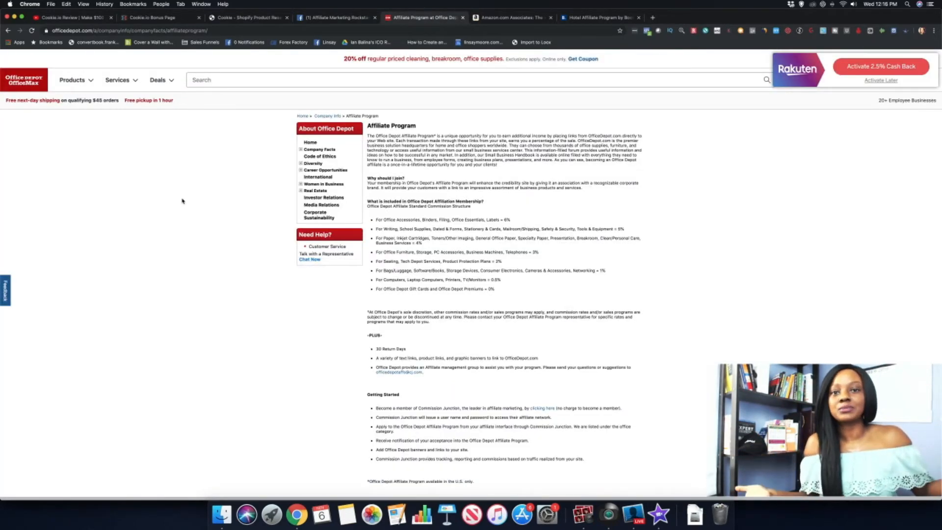
mouse_move(188, 160)
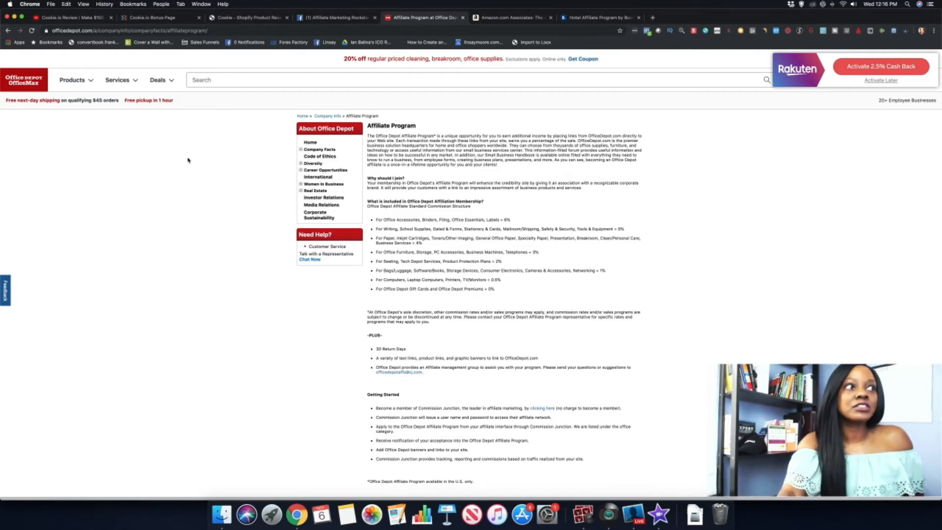
mouse_move(545, 220)
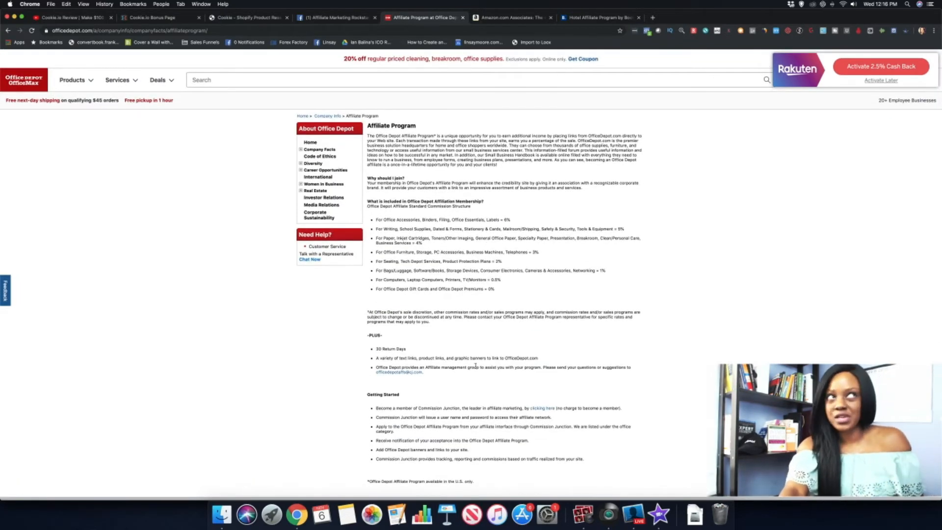
Step: Switch to the Amazon Associates page advertising up to 10% advertising fees
left_click(511, 16)
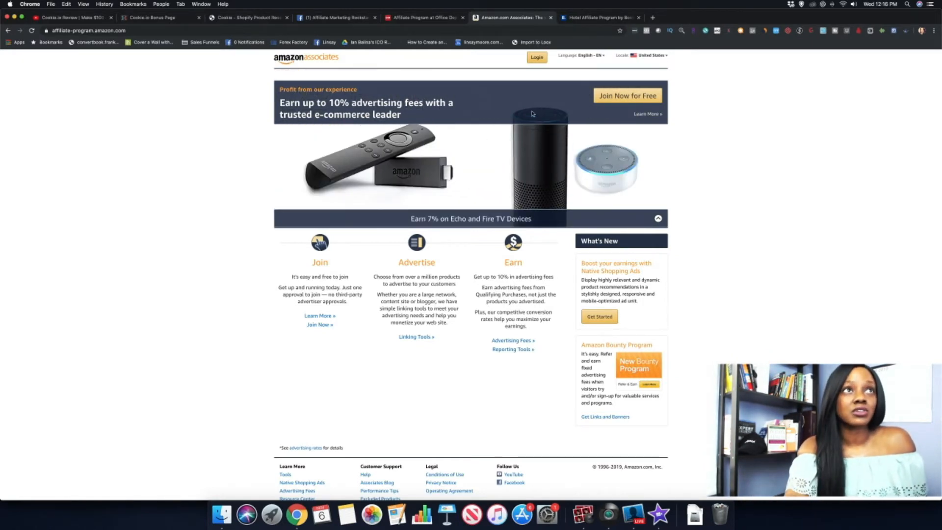
mouse_move(597, 16)
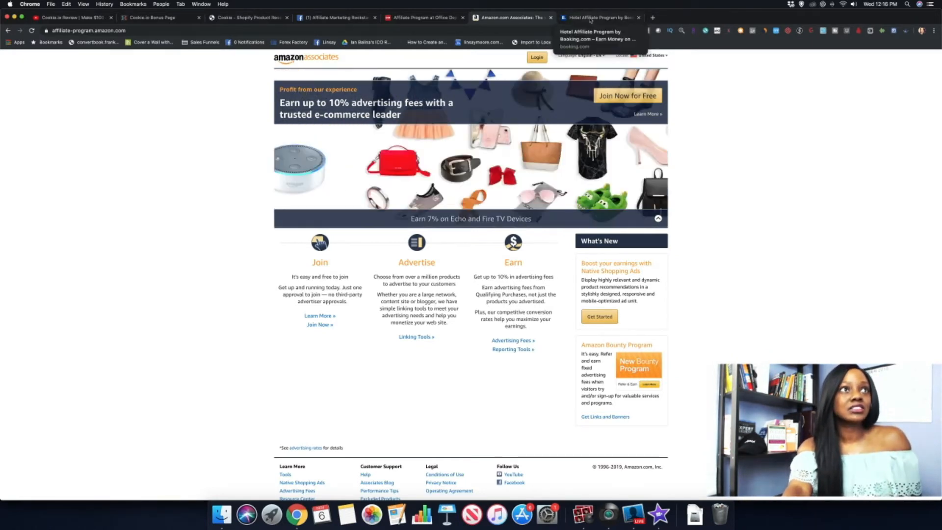
Step: View Booking.com's 40% commission affiliate page, then return via YouTube to the Facebook payment post
left_click(599, 16)
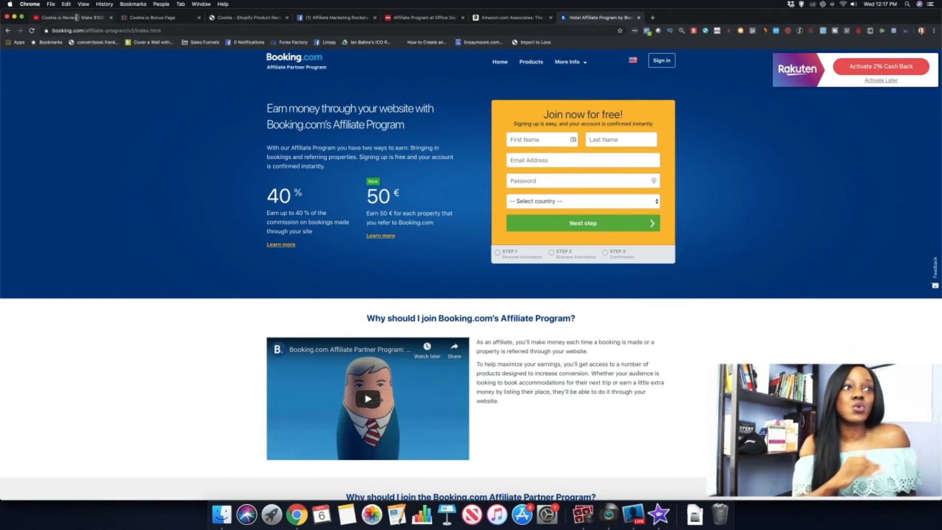
left_click(72, 16)
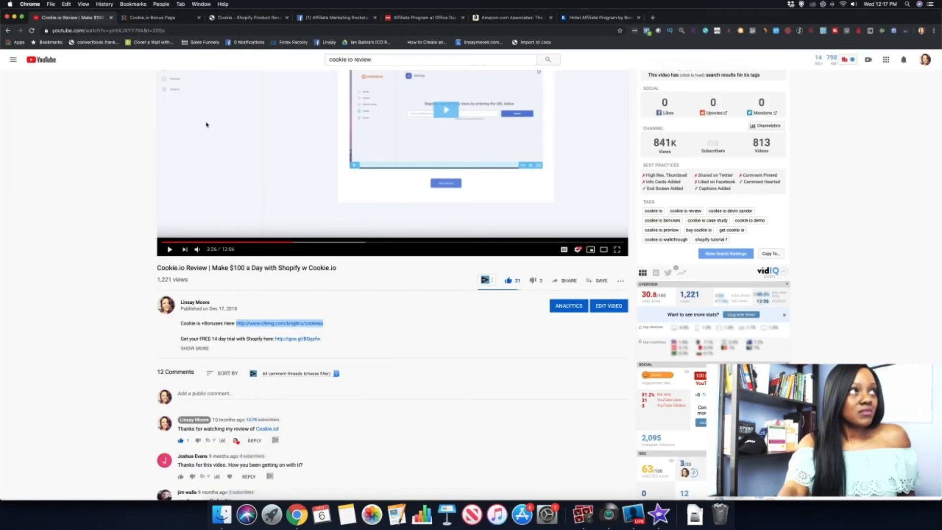
mouse_move(335, 17)
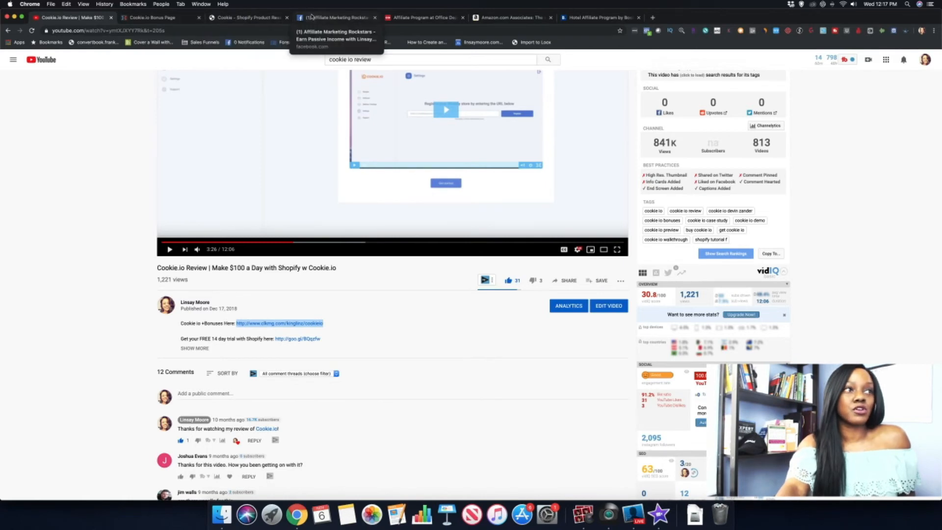
left_click(336, 17)
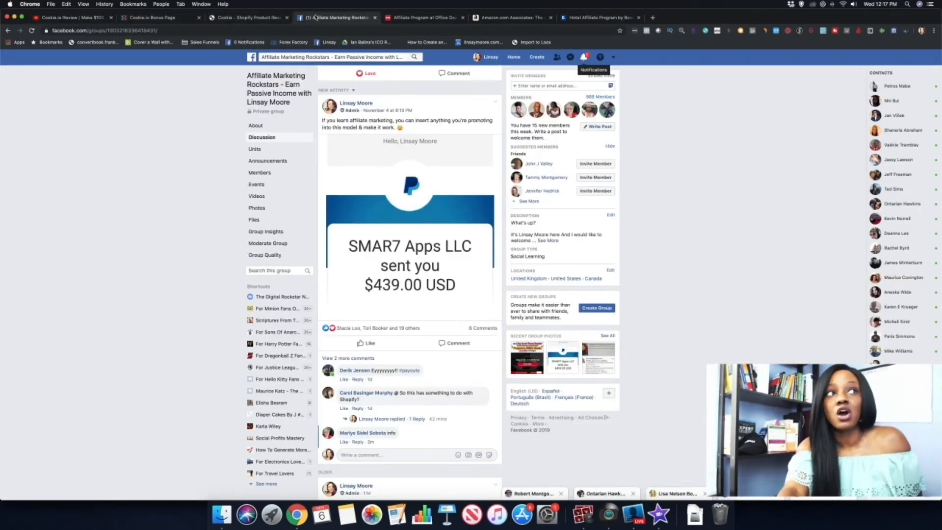